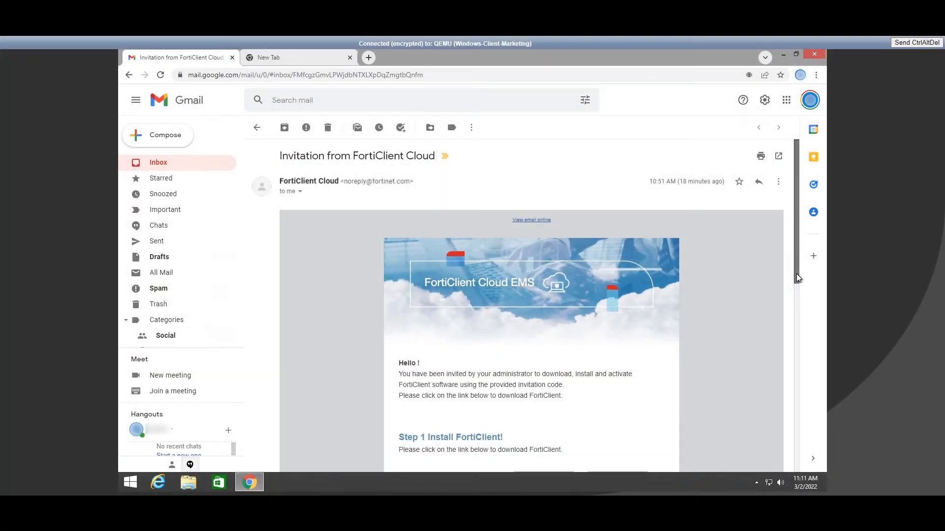
Scroll the invitation email to the Step 1 download buttons and Step 2 invitation code.
scroll(down, 3)
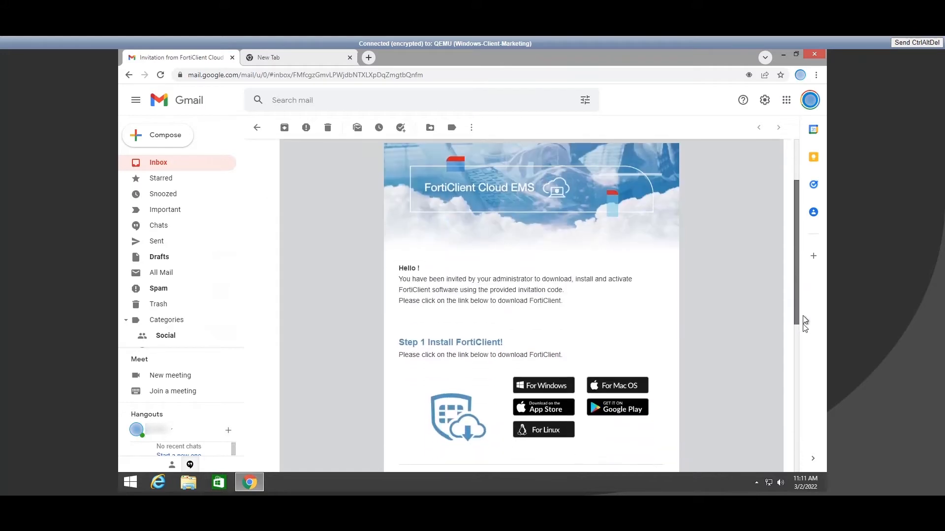
scroll(down, 3)
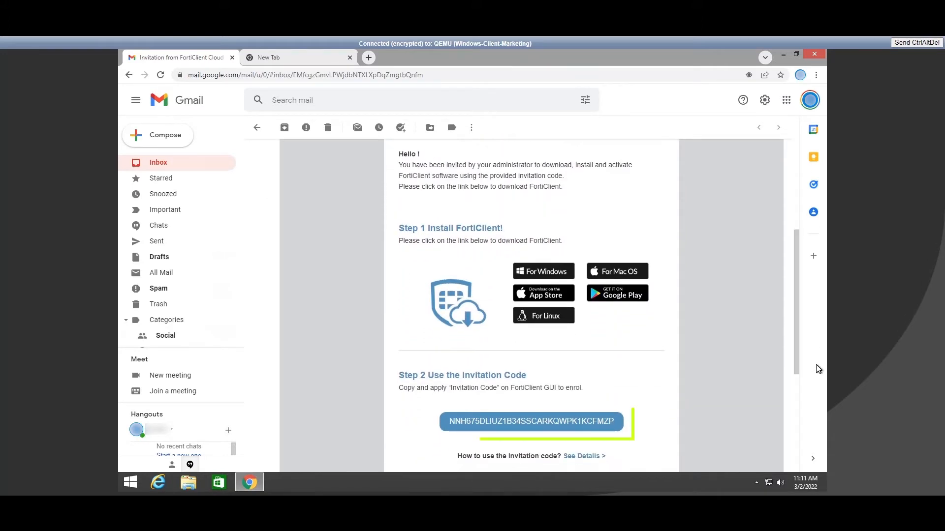
mouse_move(617, 430)
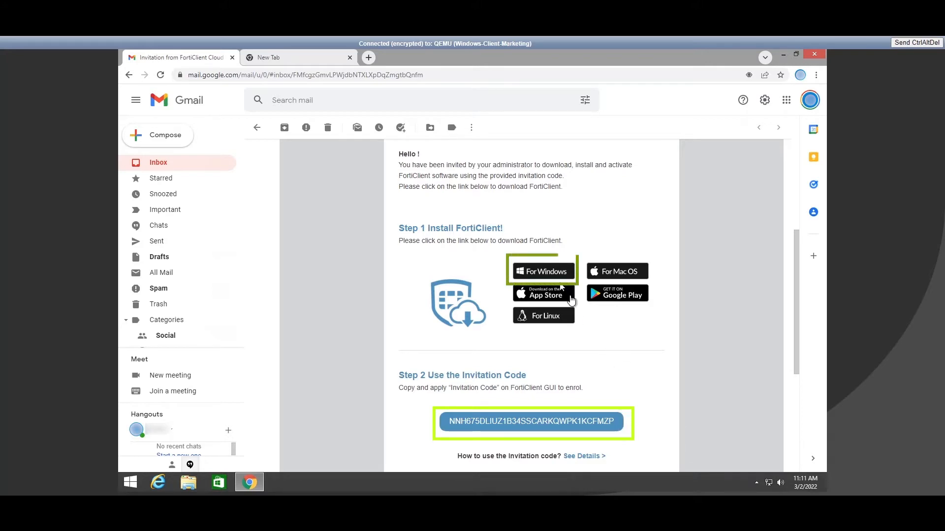
Download the Windows FortiClient installer and run it, approving the security and UAC prompts.
click(543, 271)
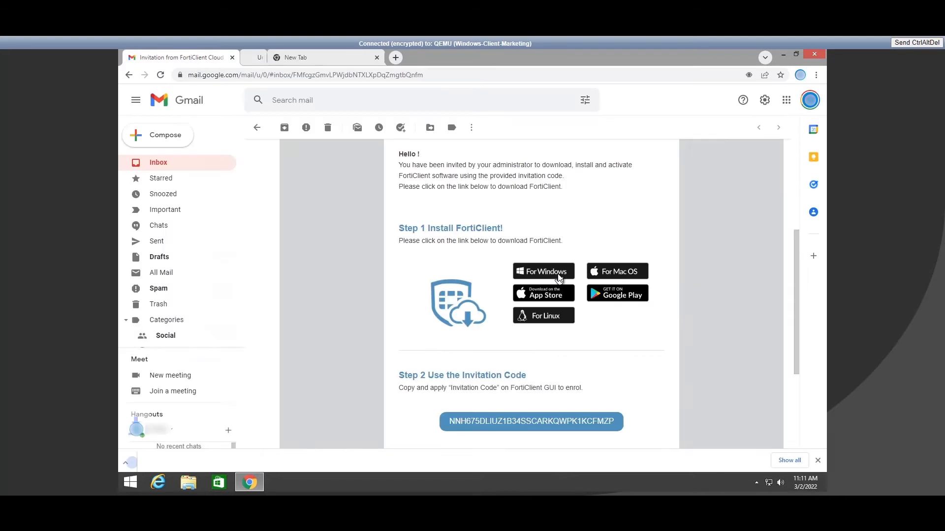
click(542, 272)
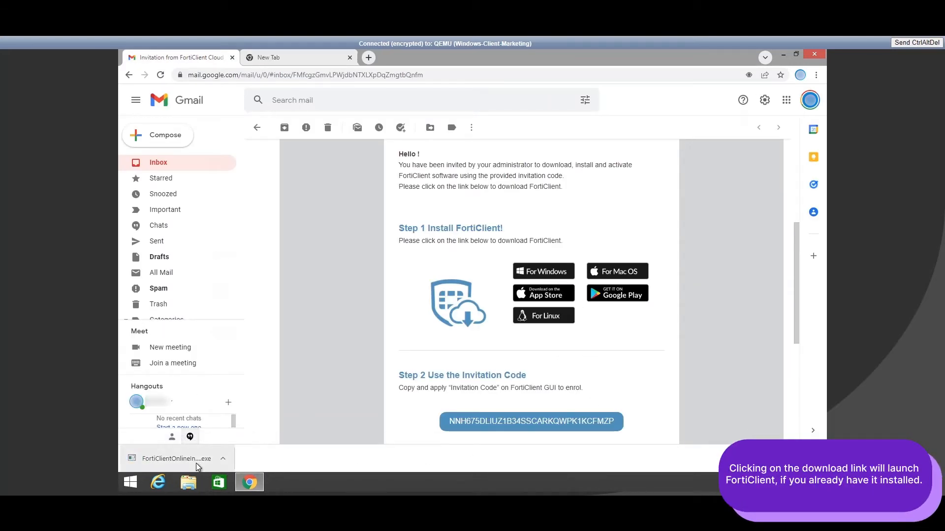
click(175, 459)
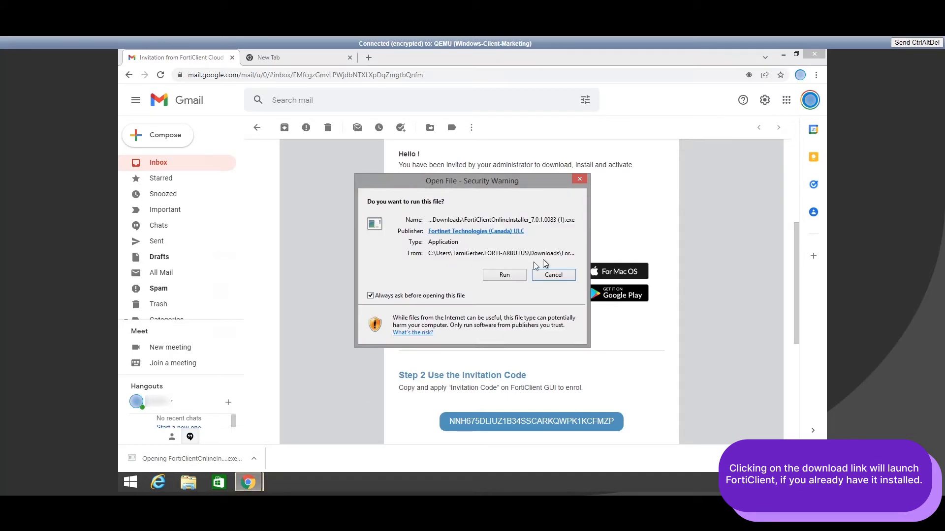
click(504, 274)
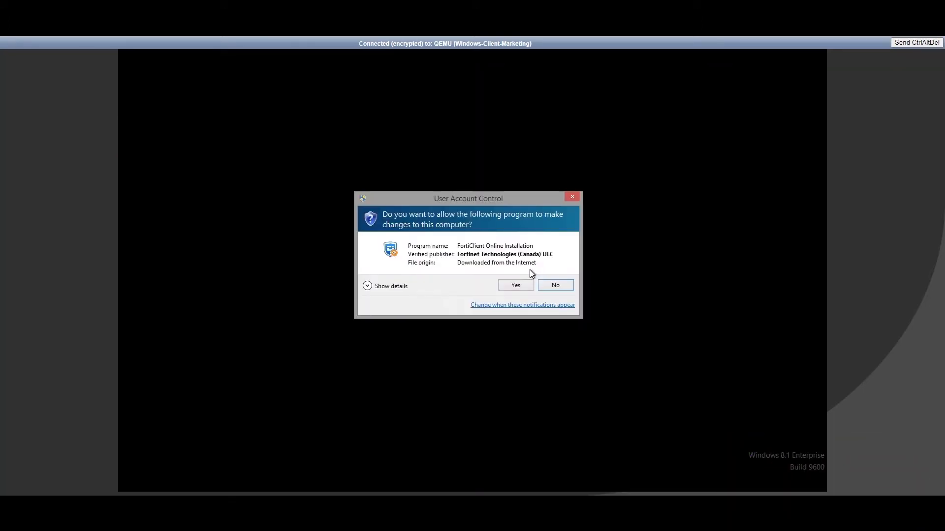
click(515, 285)
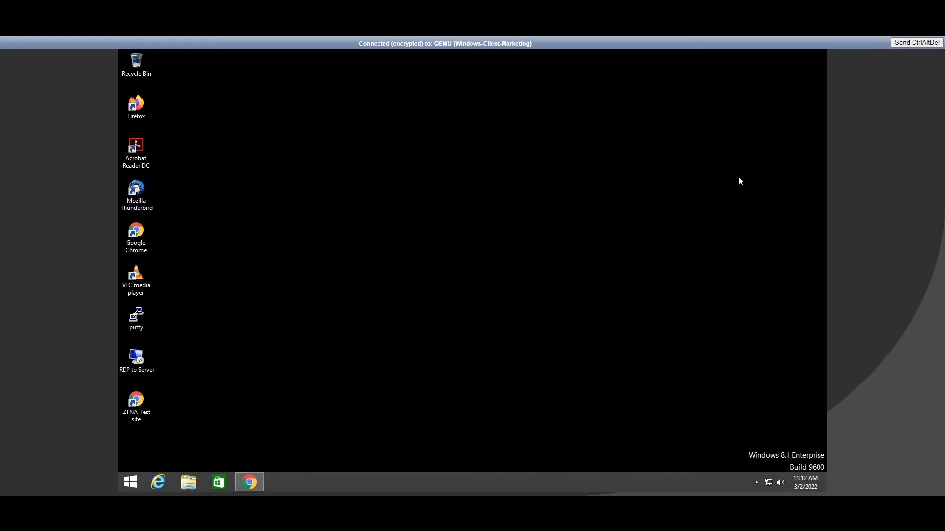
Install FortiClient accepting the license, default setup type, features and destination folder, then finish.
click(279, 482)
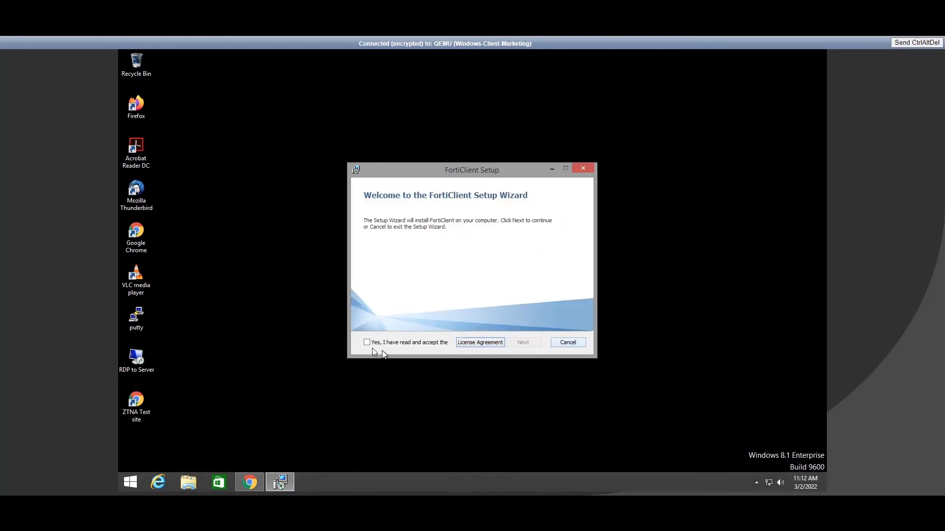
click(521, 342)
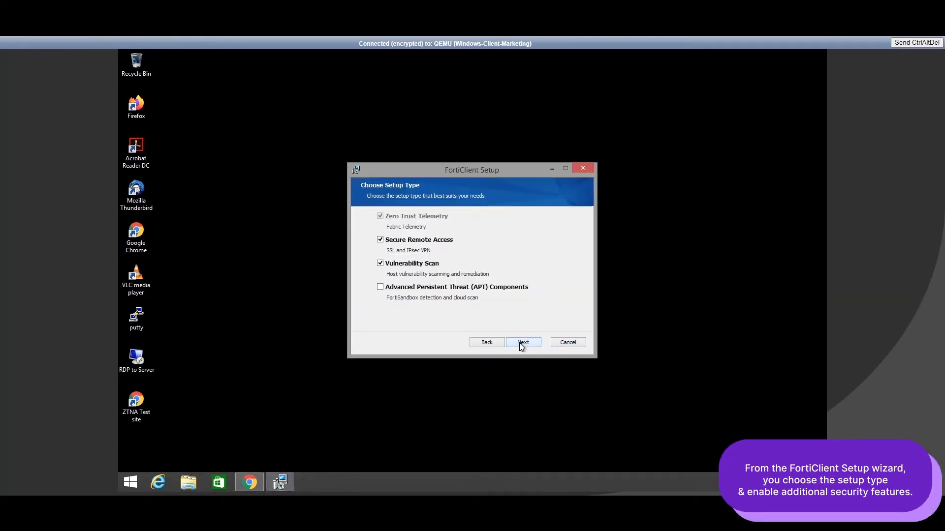
click(521, 343)
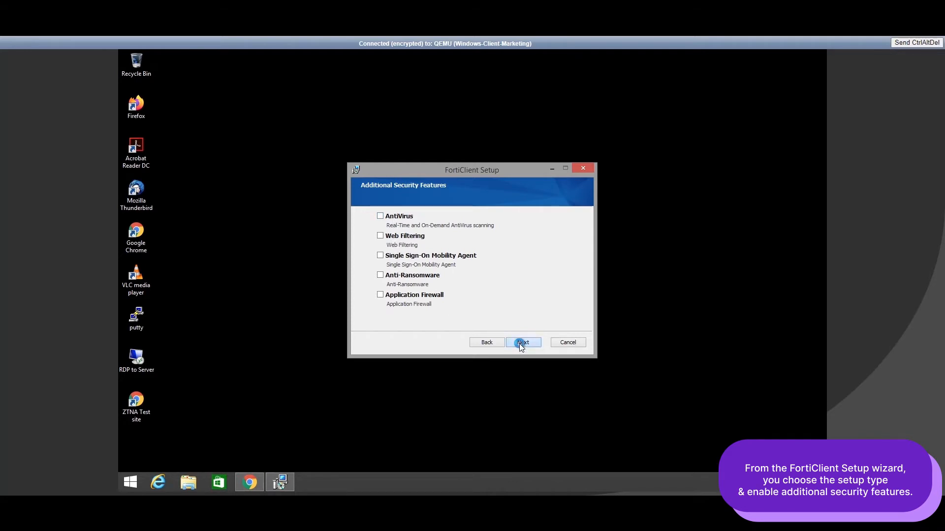
click(522, 342)
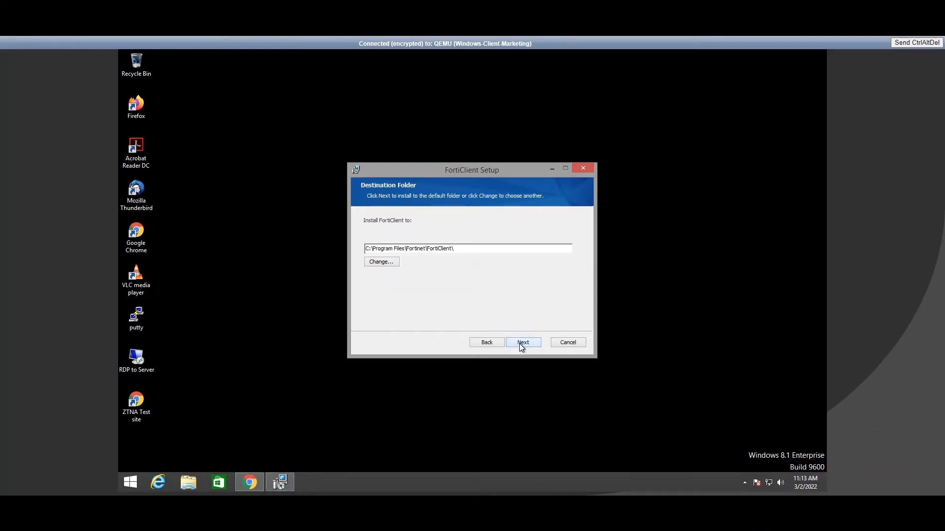
click(522, 343)
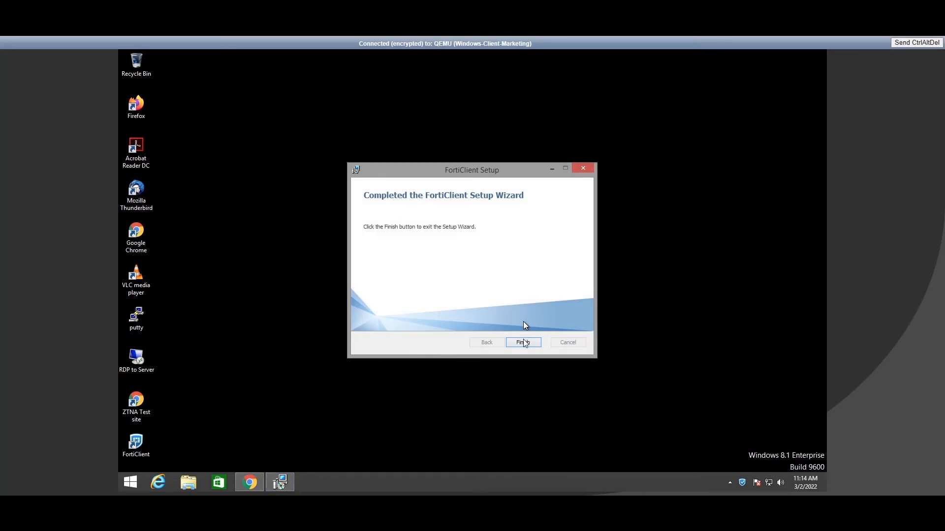
click(522, 343)
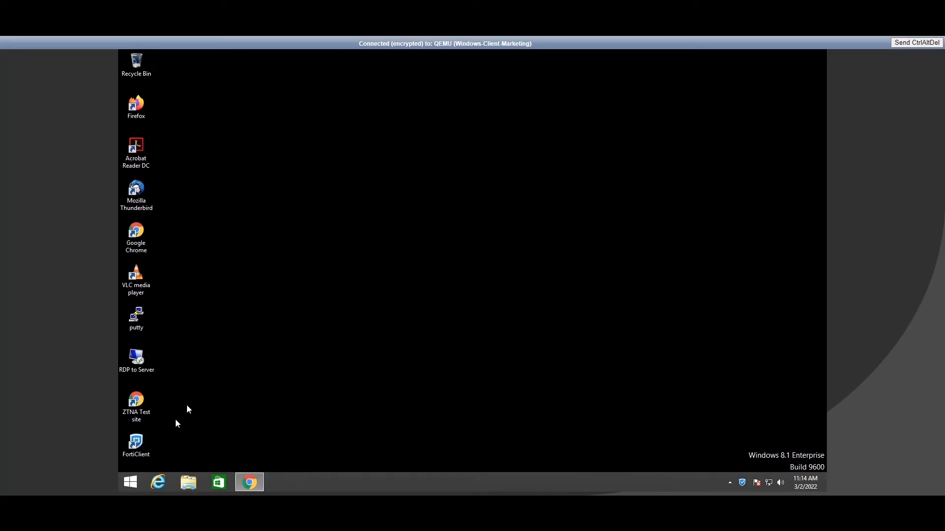
Launch FortiClient from its desktop shortcut and focus the Server Address or Invitation Code field.
click(136, 443)
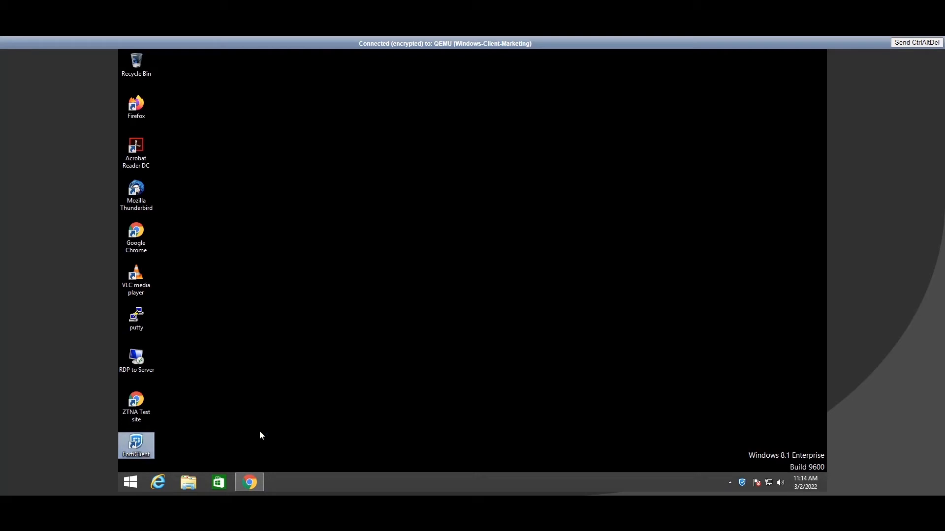
double_click(136, 446)
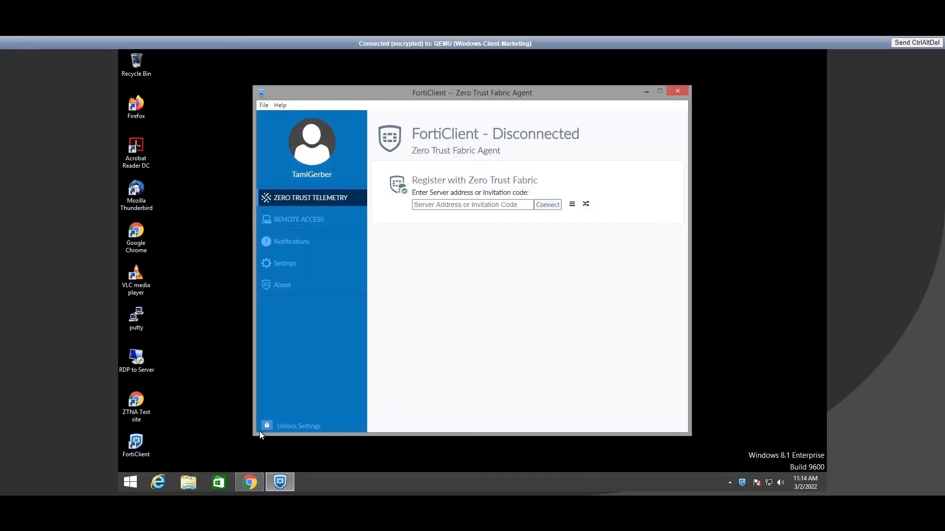
mouse_move(445, 361)
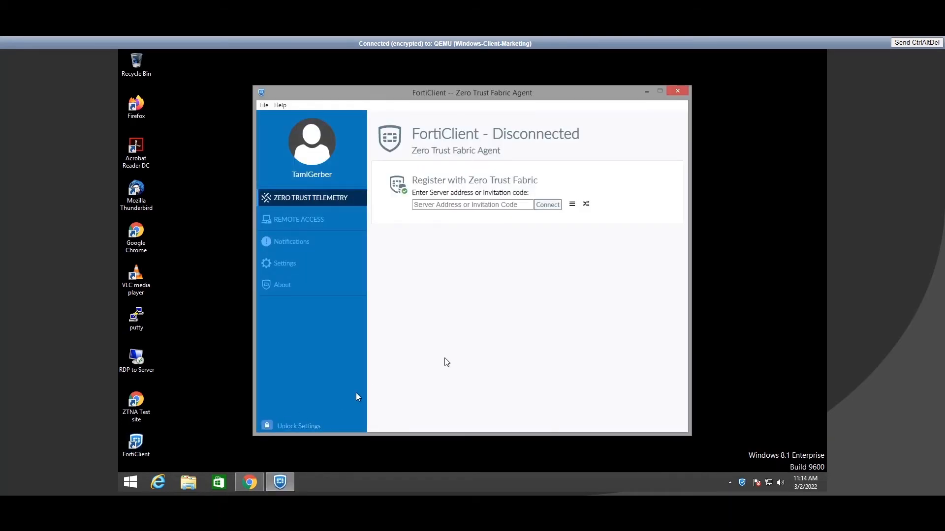
click(248, 482)
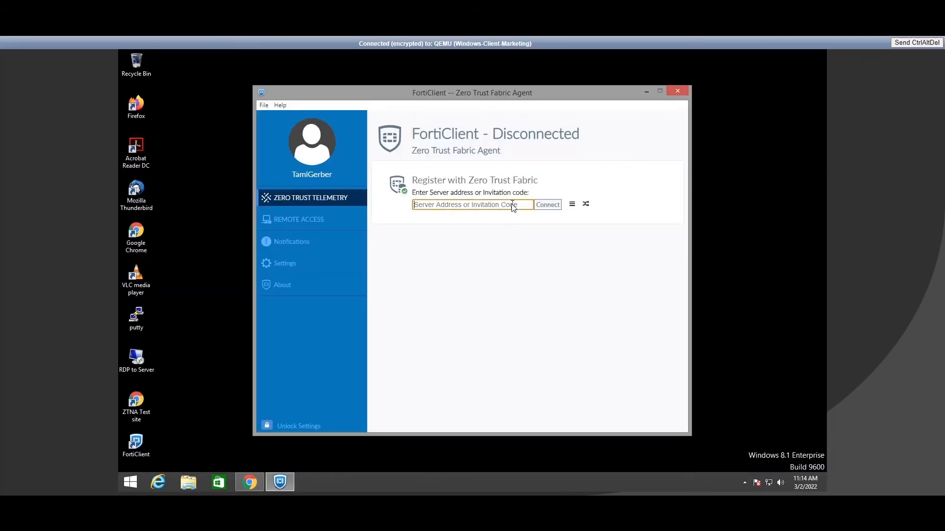
mouse_move(520, 257)
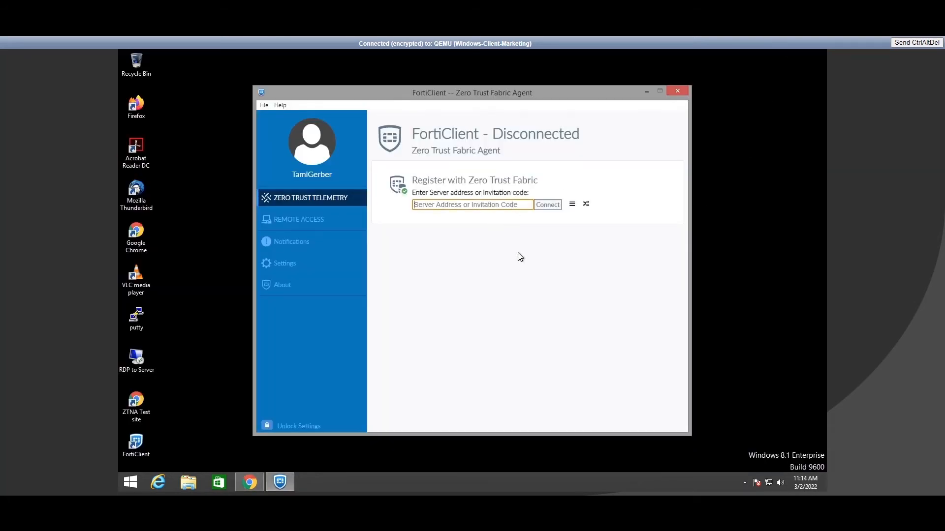
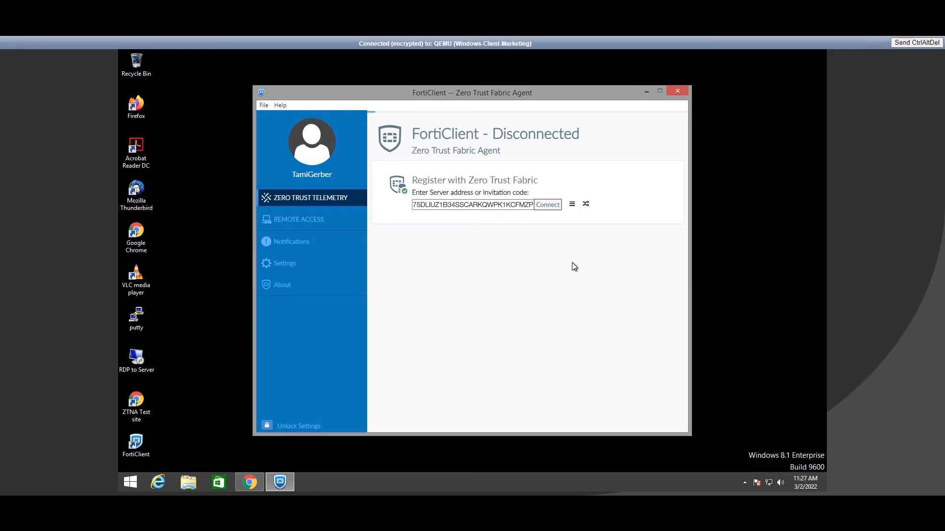
click(547, 205)
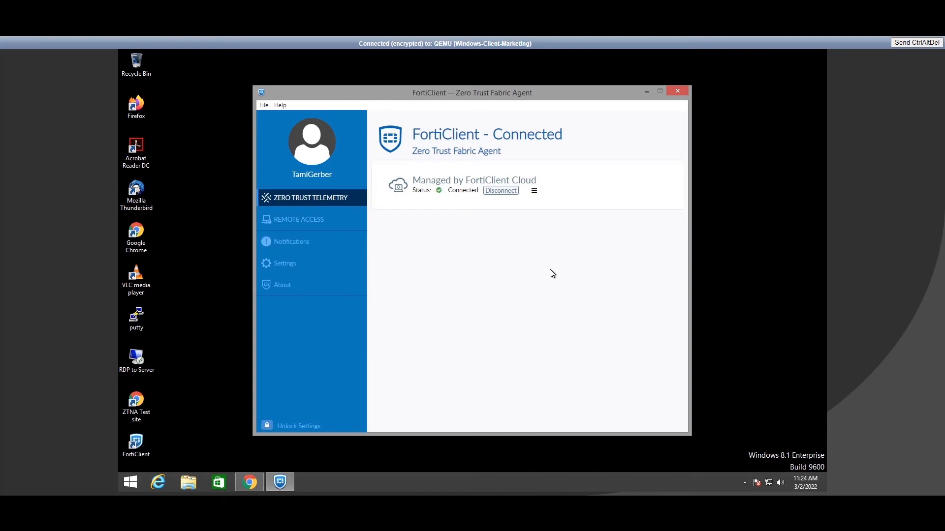